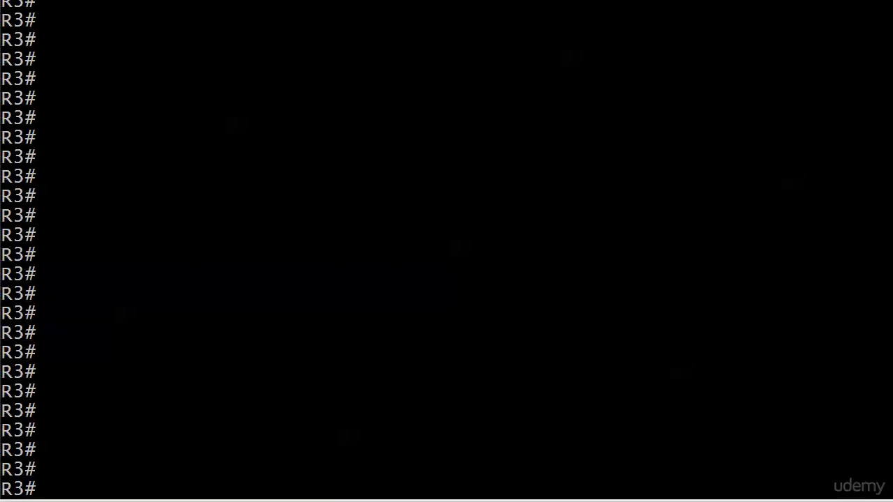
# Under router bgp 200 on R3, advertise network 3.3.3.3 mask 255.255.255.255, checking options with ?
pyautogui.write('conf t')
pyautogui.write('router bgp 200')
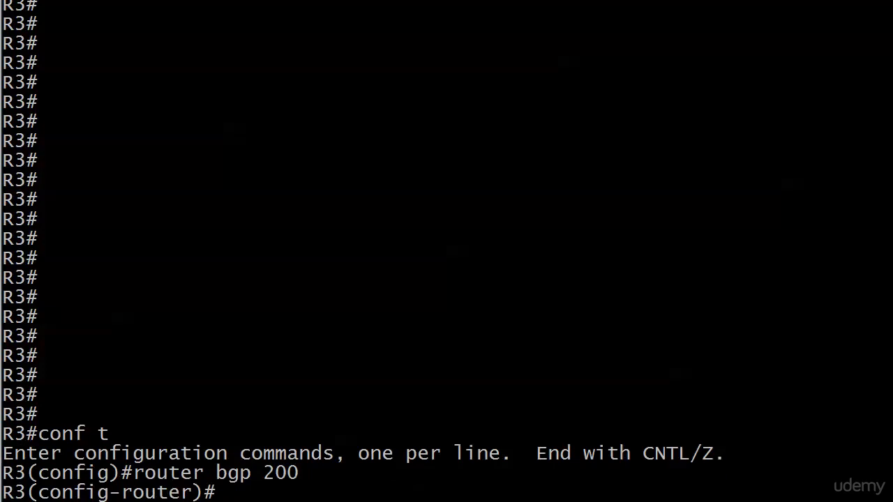
pyautogui.write('network ?')
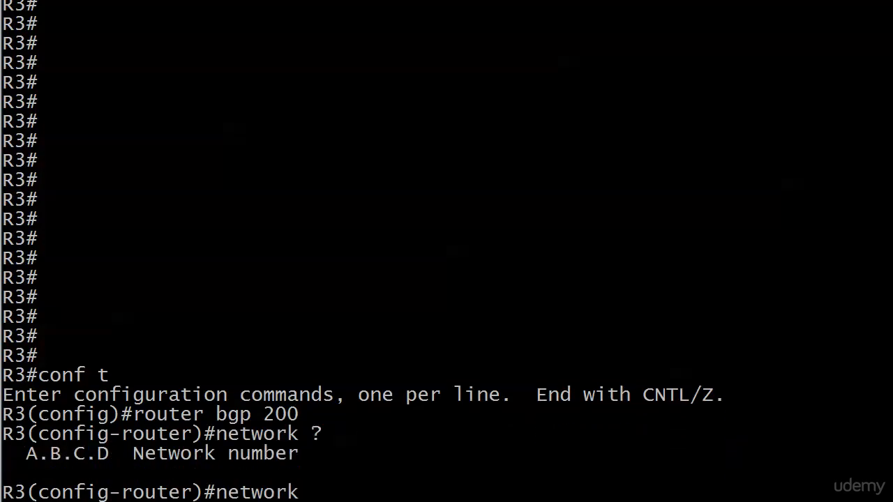
pyautogui.write('3.3.3.3')
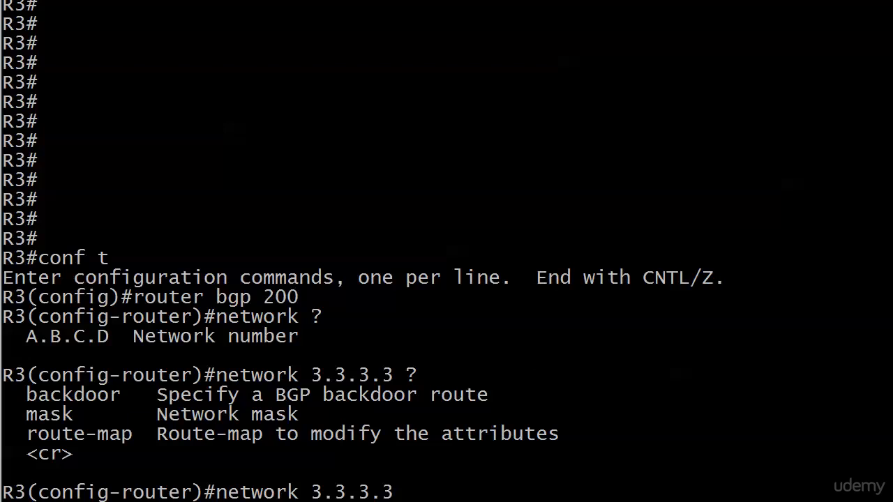
pyautogui.write('mask')
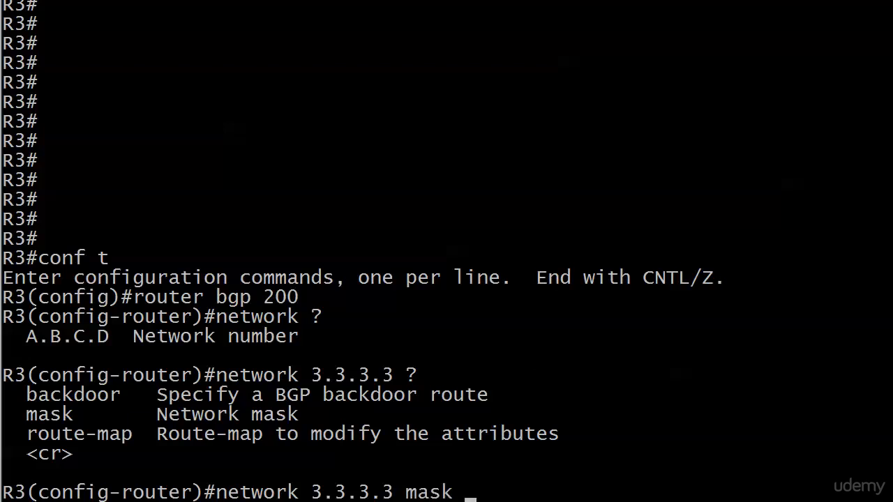
pyautogui.write('255')
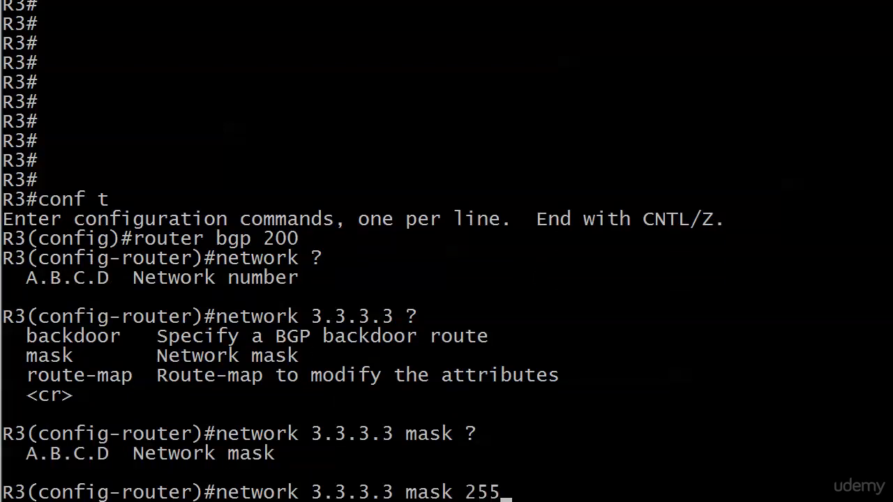
pyautogui.write('.255.255.255 ?')
pyautogui.write('show ip bgp')
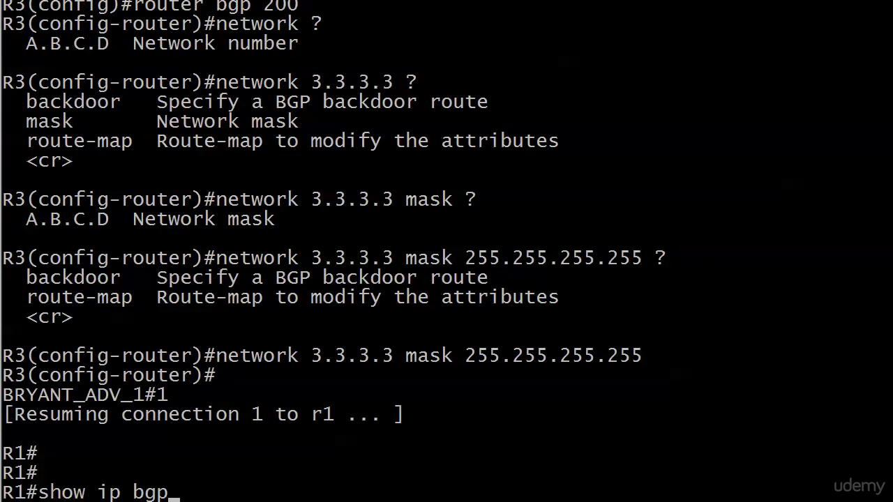
# Run show ip bgp on R1 and find 3.3.3.3/32 via next hop 3.3.3.3, AS path 200.
pyautogui.press('Return')
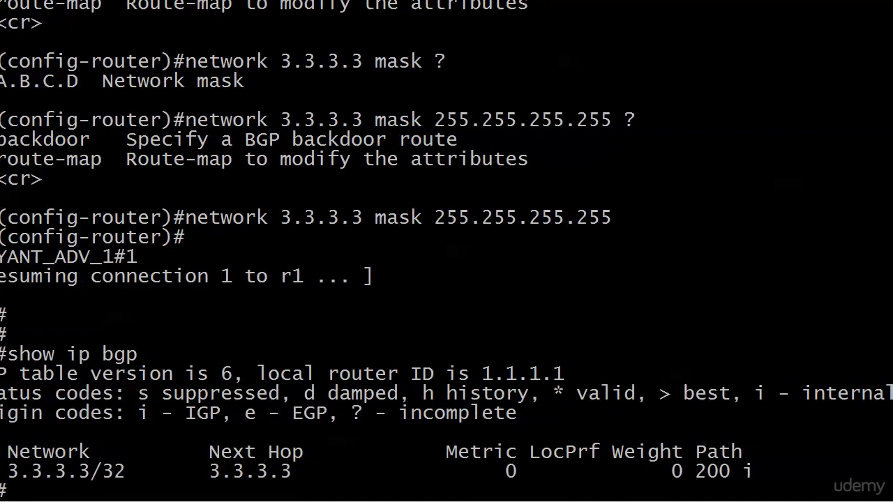
pyautogui.scroll(-3)
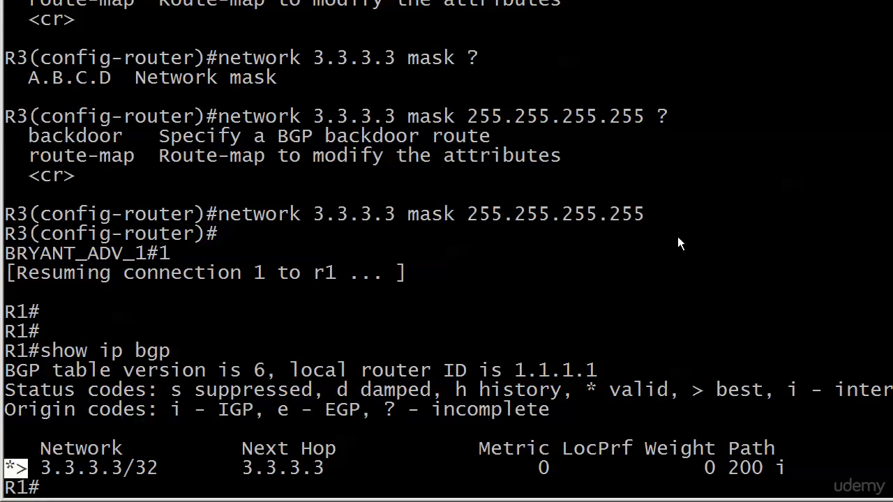
pyautogui.moveTo(767, 120)
pyautogui.write('ip add')
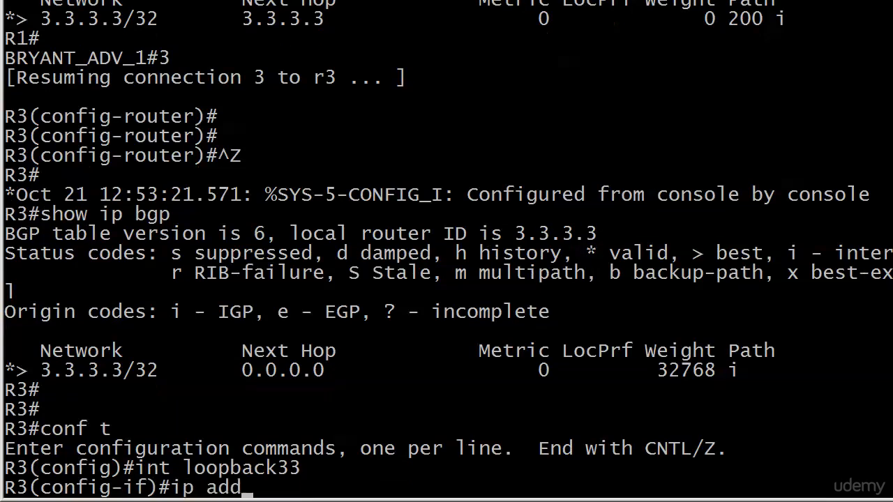
# Give R3's Loopback33 the address 33.3.3.3 with its mask.
pyautogui.write('ress 33.3.3.3 255.255.')
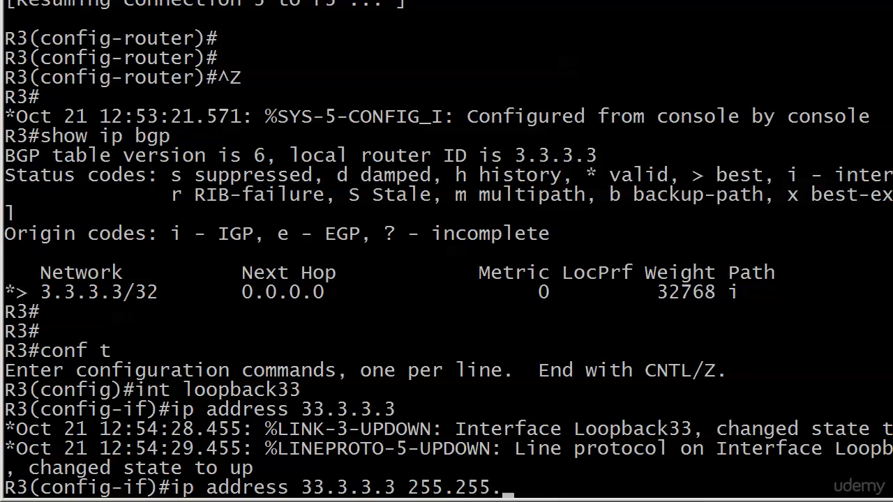
pyautogui.press('Return')
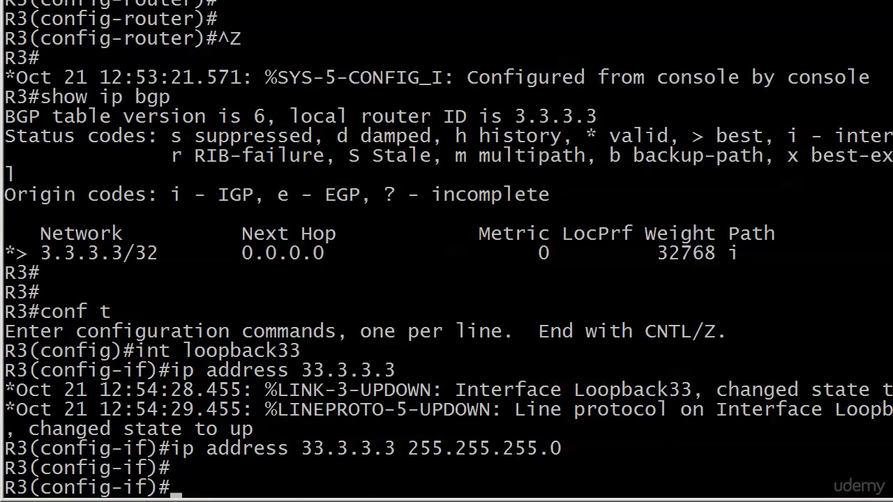
# Under router bgp 200 on R3, add network 33.3.3.3 mask 255.255.255.255 and recall it for removal.
pyautogui.write('router bgp 200')
pyautogui.write('network 2')
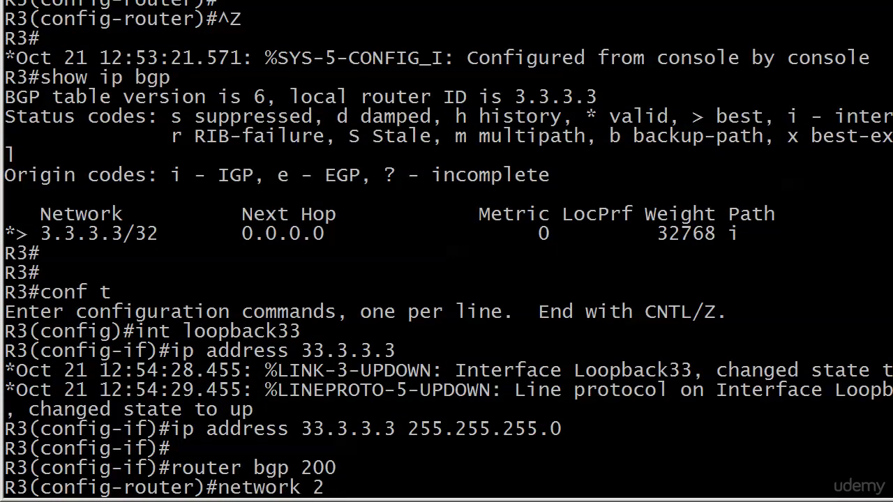
pyautogui.write('3.3.3.3 mask 3')
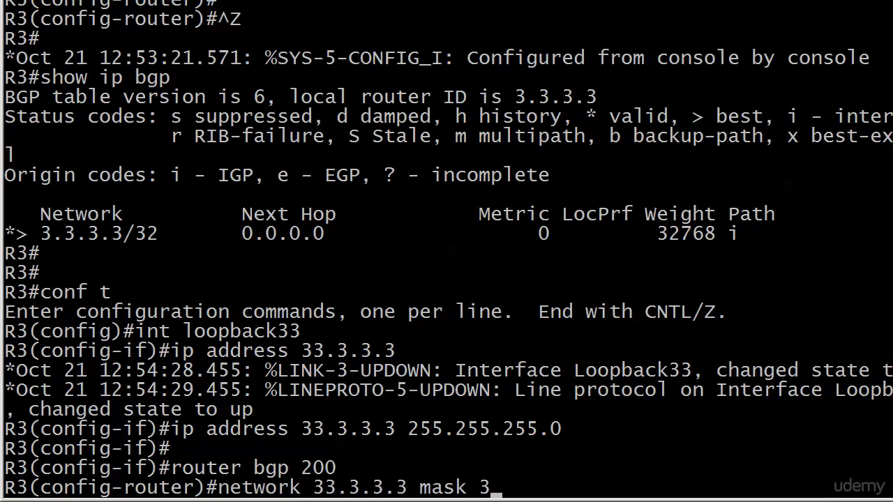
pyautogui.write('255.255.255.5')
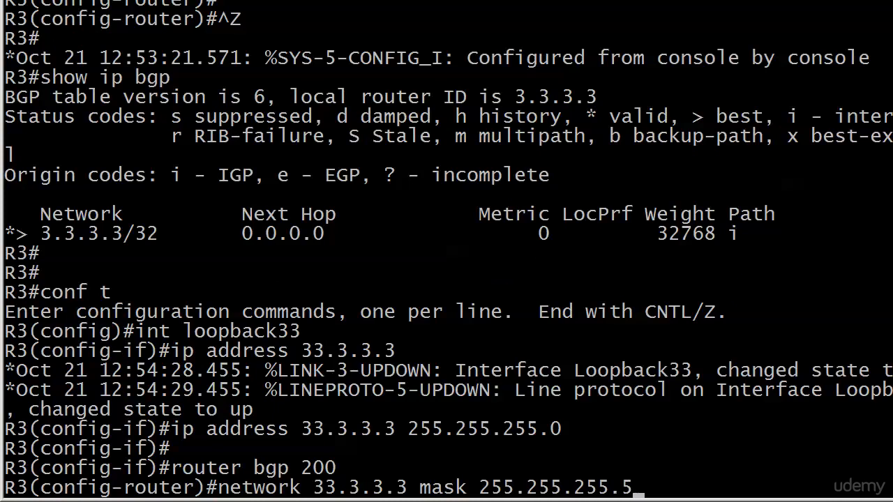
pyautogui.write('55')
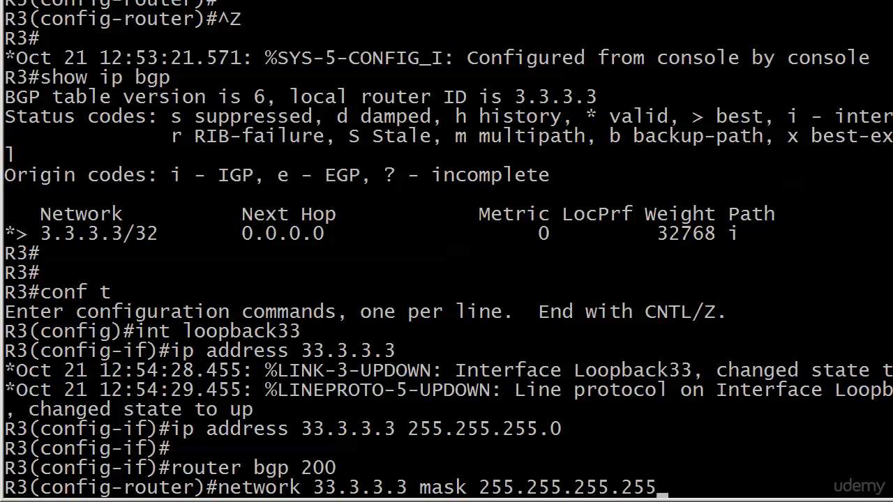
pyautogui.press('Return')
pyautogui.write('show ip bgp')
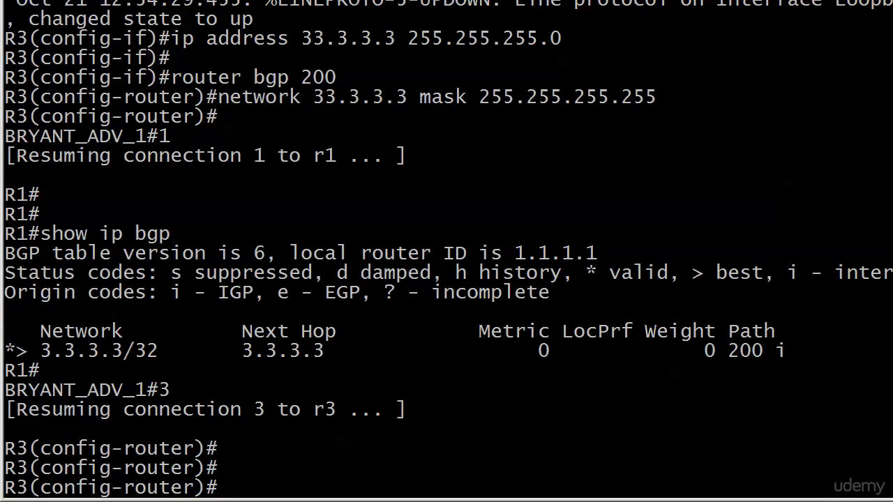
pyautogui.write('network 33.3.3.3 mask 255.255.255.255')
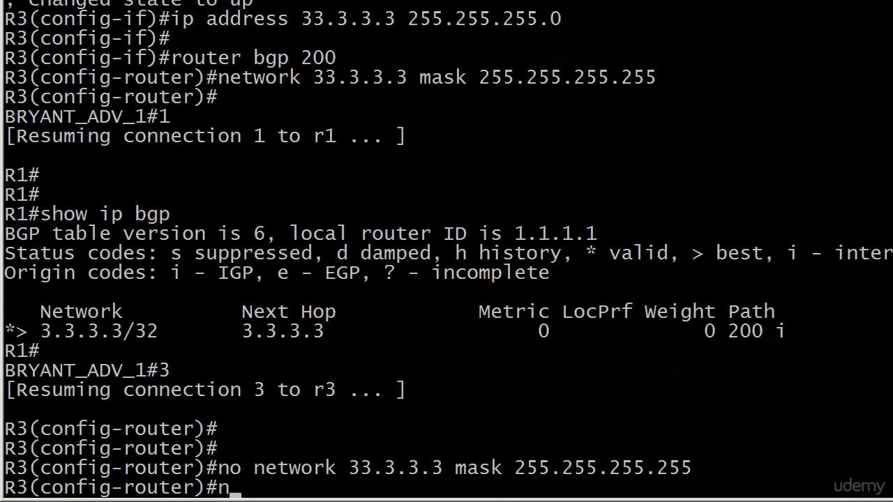
# Remove the /32 statement, try 33.3.3.3 mask 255.255.255.0 (rejected), then start network 33.3.3.0.
pyautogui.write('etwork 2')
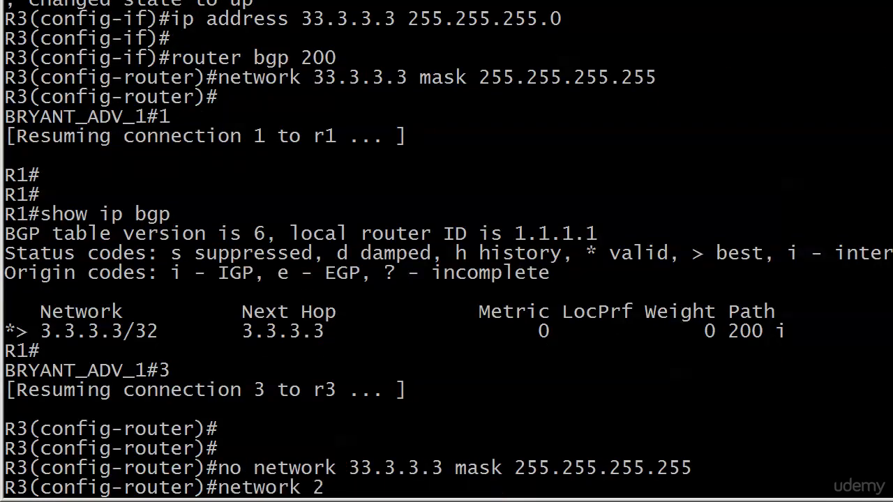
pyautogui.write('3.3.3.3 mask 255.255.255.0')
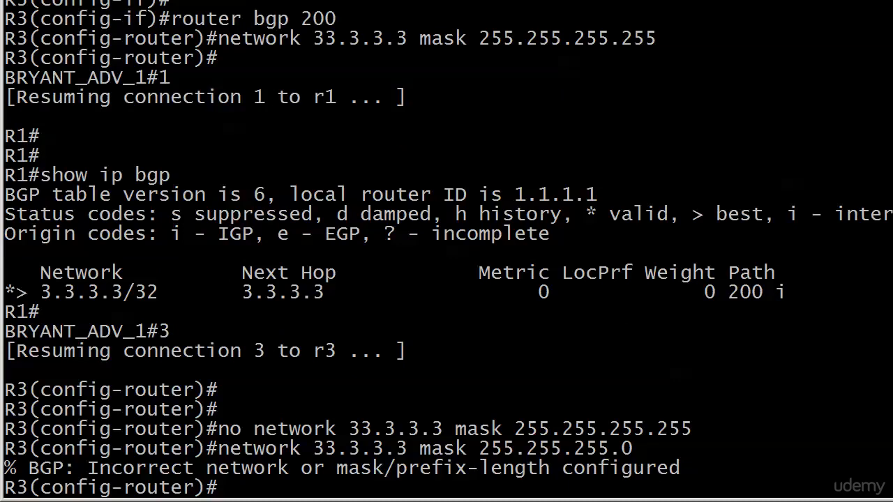
pyautogui.write('network 33.3.3.0 mask 2')
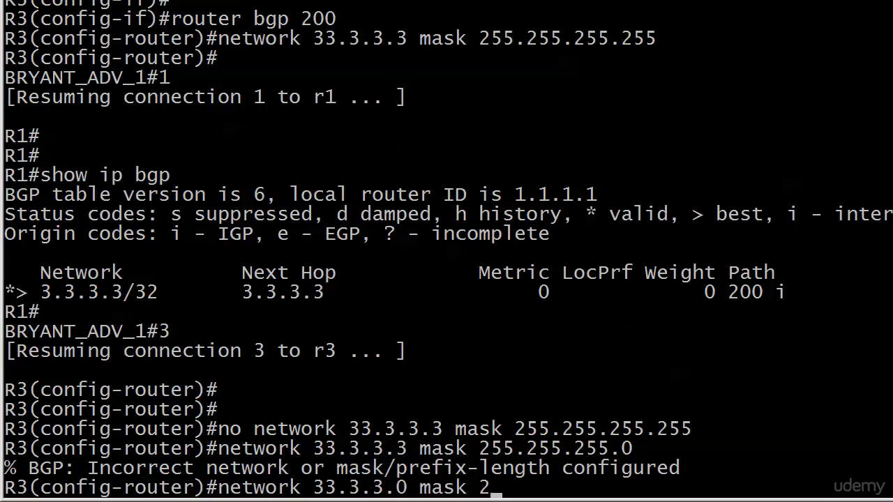
pyautogui.press('Return')
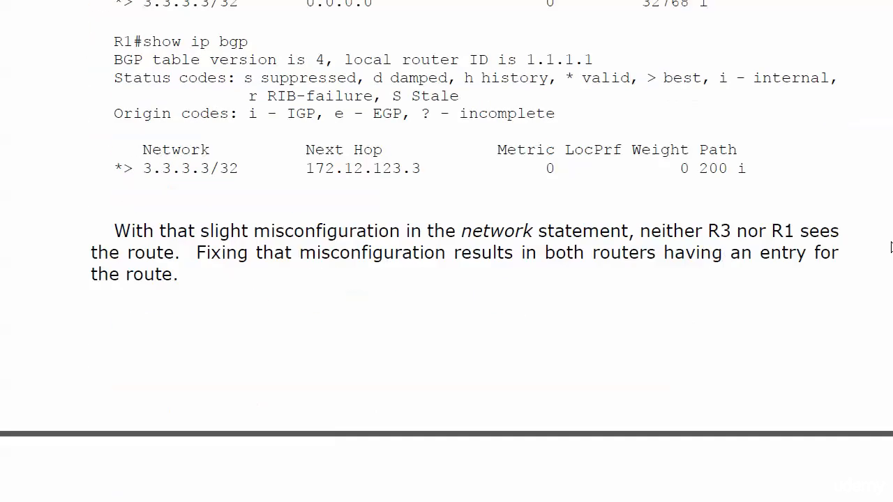
# Scroll the notes to R1's table with 33.3.3.0/24 and the BGP path attribute categories.
pyautogui.scroll(-3)
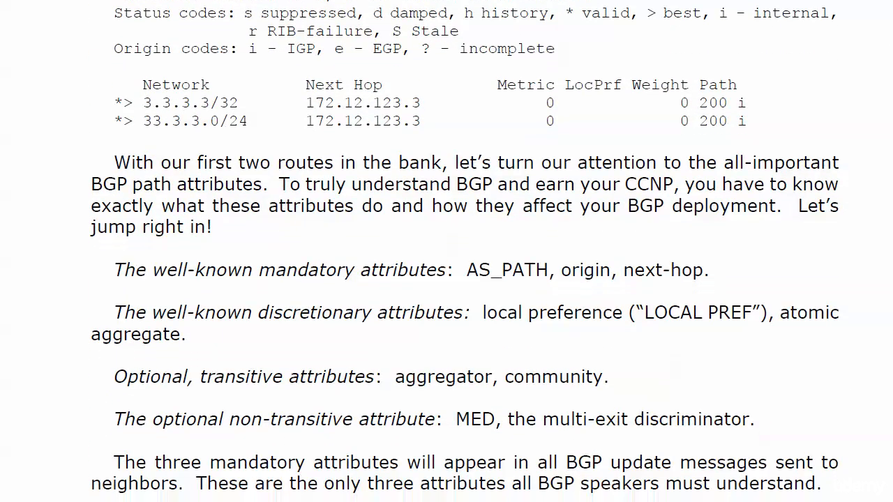
pyautogui.scroll(3)
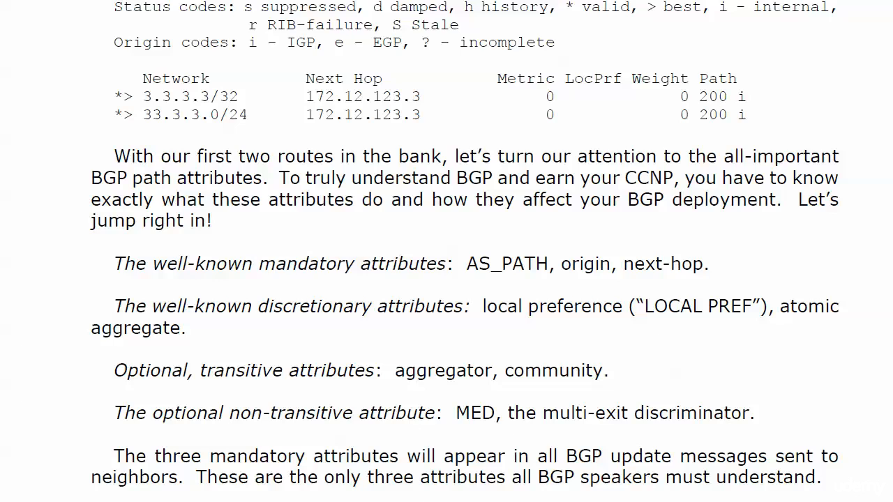
# Scroll through the optional transitive/non-transitive and Partial bit explanation to the individual-attributes lead-in.
pyautogui.scroll(-3)
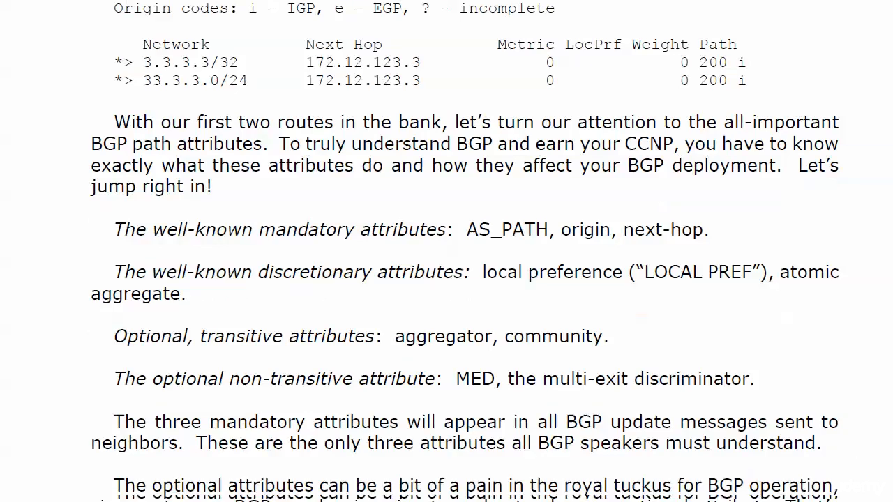
pyautogui.scroll(-3)
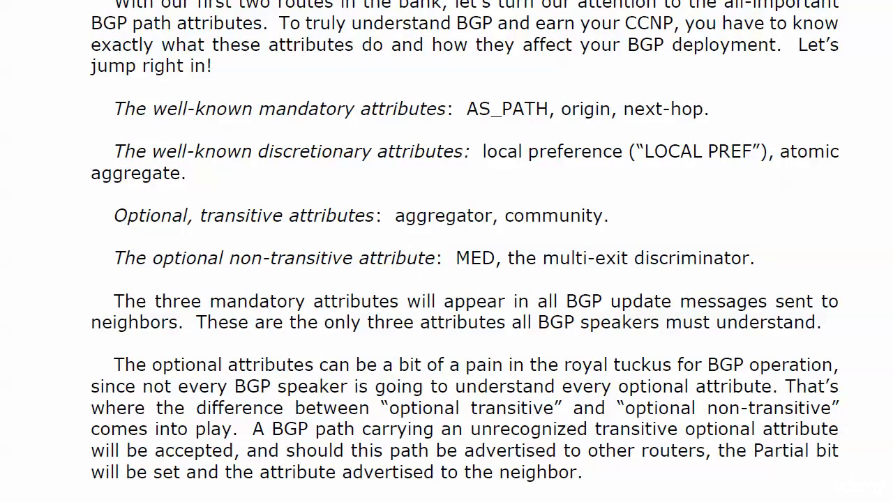
pyautogui.scroll(-3)
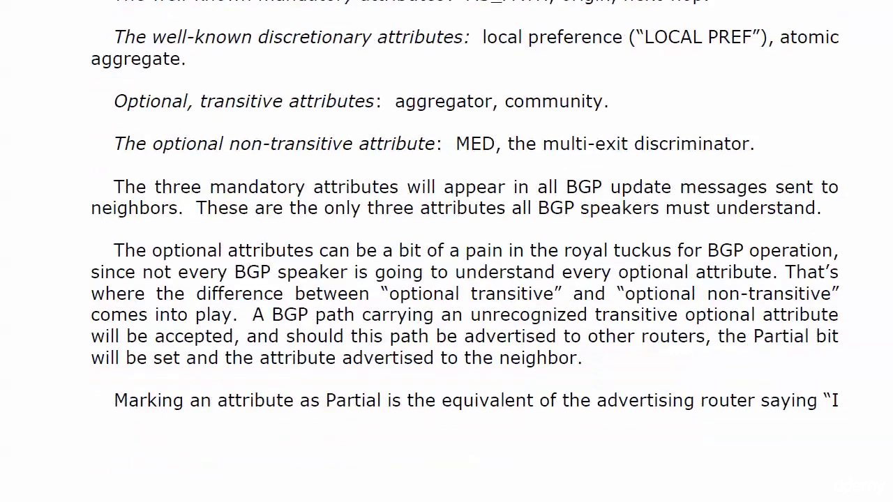
pyautogui.scroll(-3)
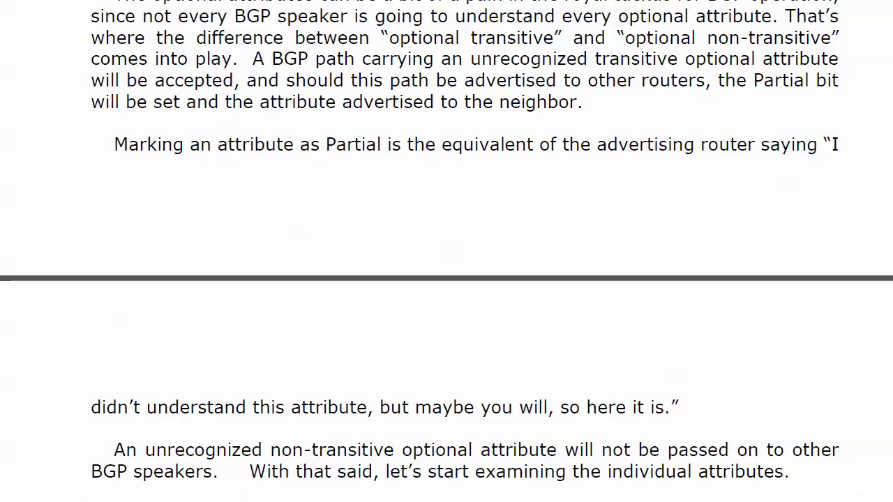
pyautogui.scroll(-3)
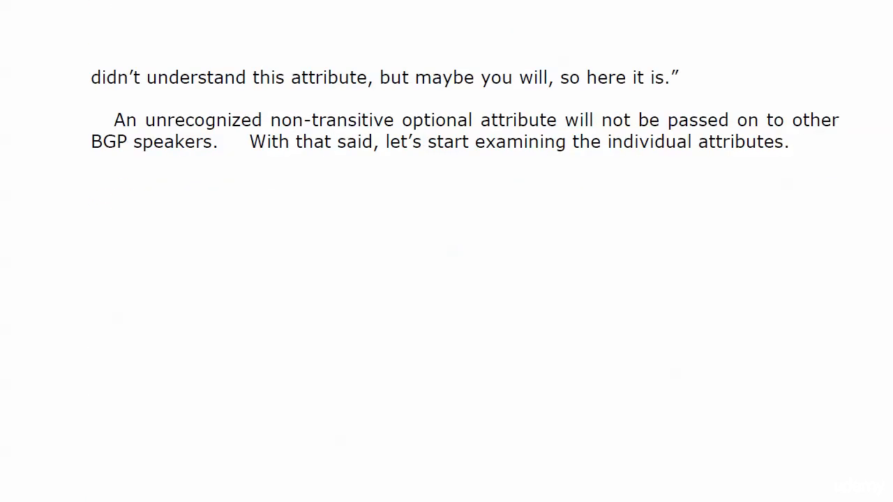